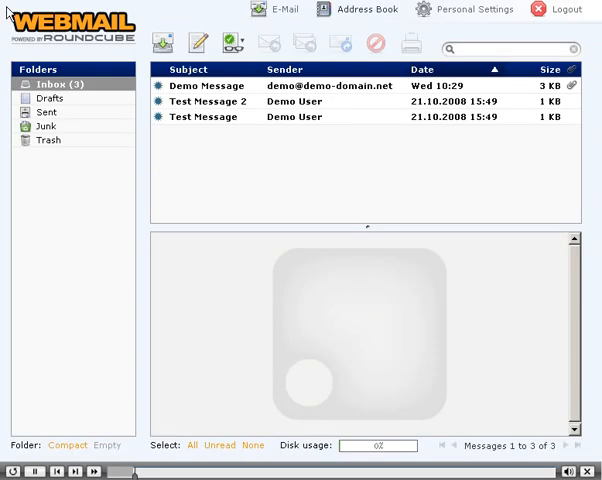
# Step: Switch to the Address Book, currently empty of contacts
pyautogui.click(356, 8)
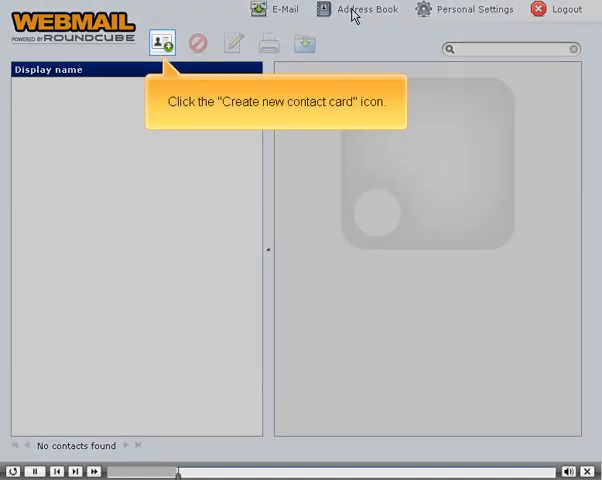
pyautogui.click(162, 44)
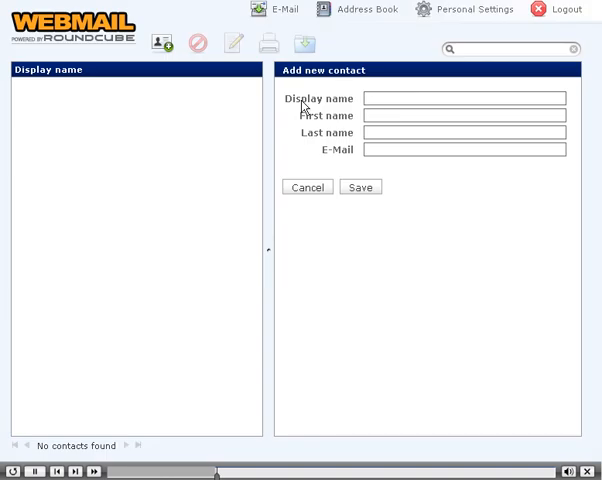
pyautogui.write('De')
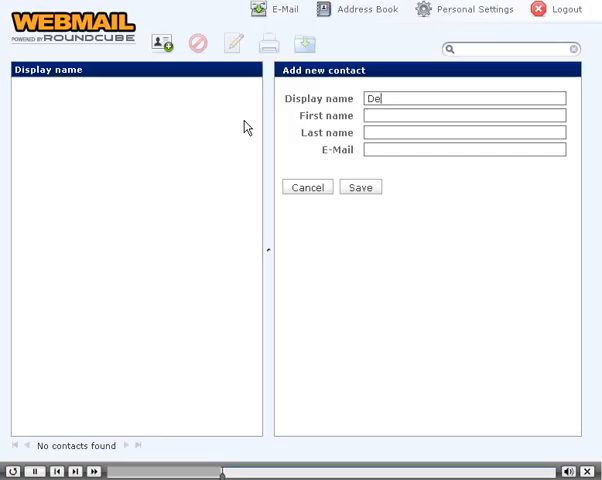
pyautogui.write('mo')
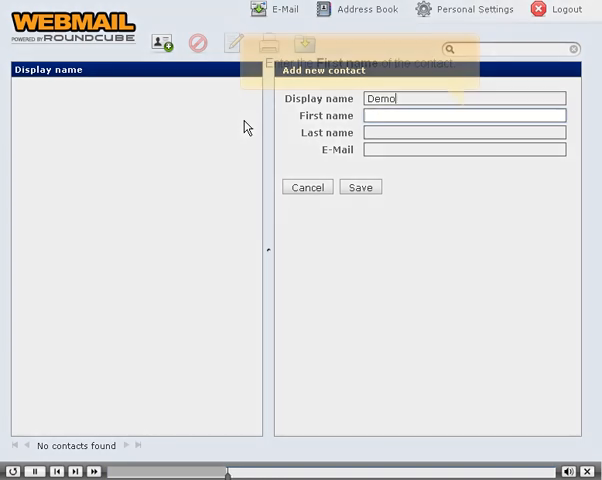
pyautogui.click(464, 116)
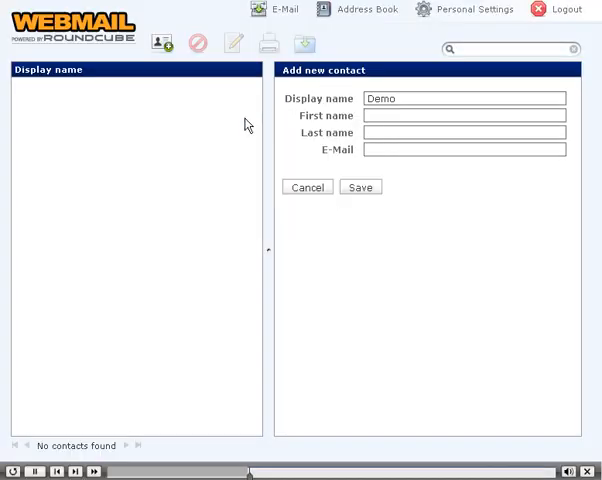
pyautogui.write('Demo')
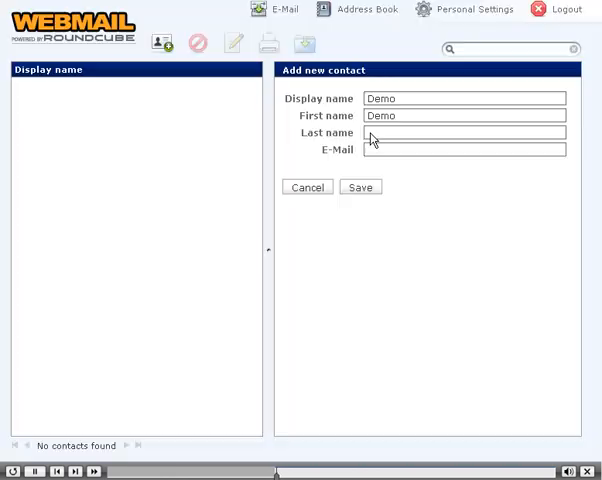
pyautogui.write('User')
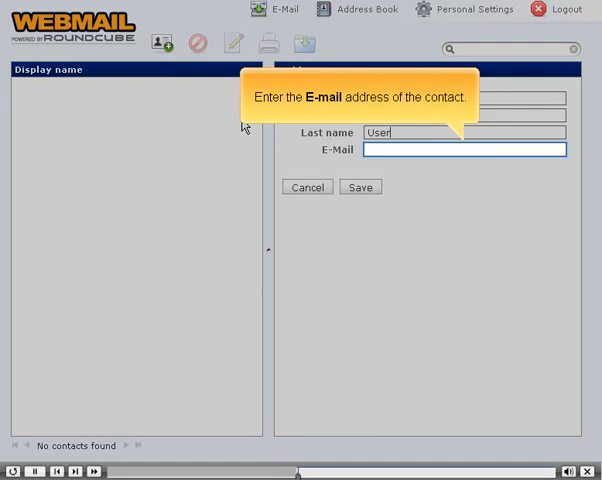
pyautogui.click(464, 148)
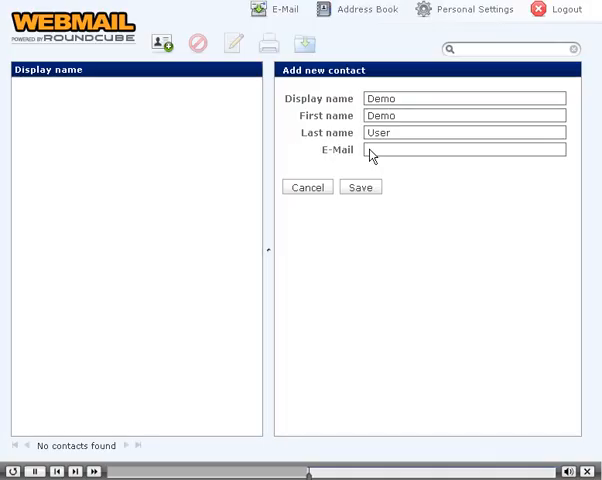
pyautogui.write('d')
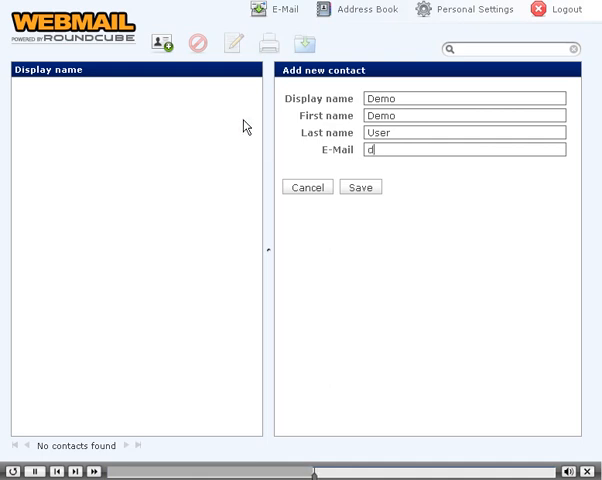
pyautogui.write('emo@dem')
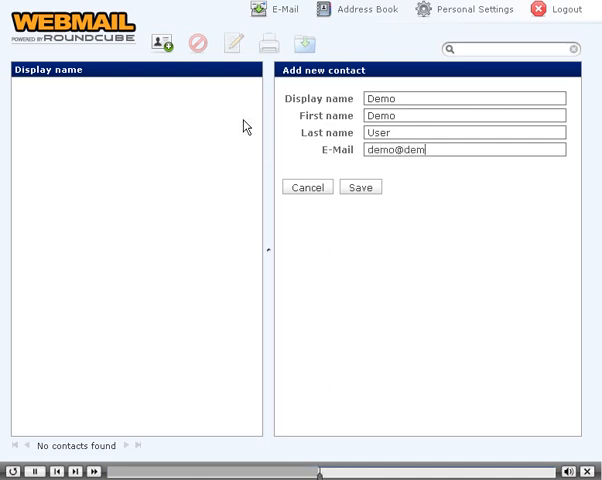
pyautogui.click(360, 188)
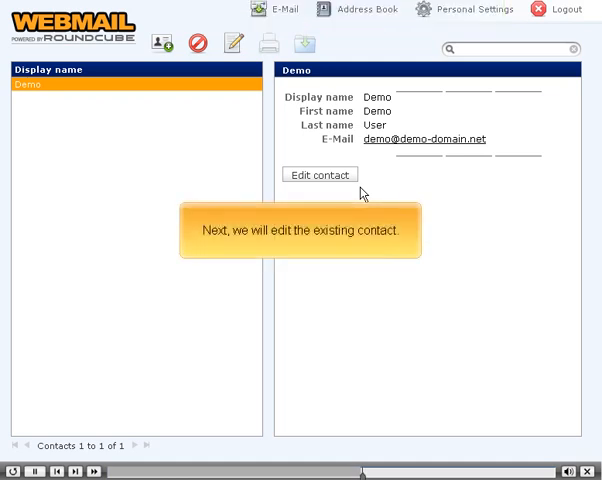
# Step: Edit the contact's display name to 'Demo User', save it, and request its deletion
pyautogui.click(320, 174)
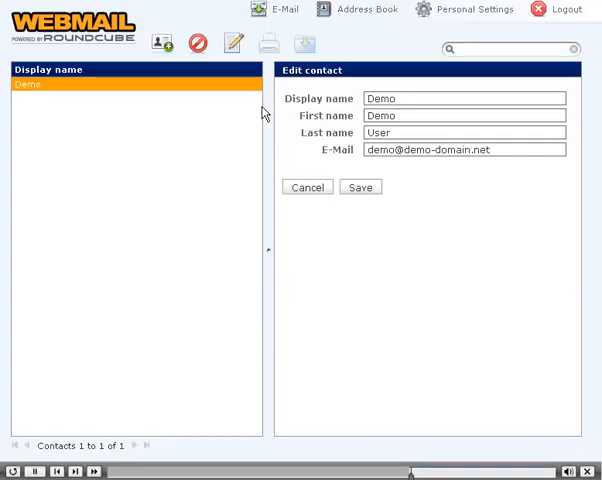
pyautogui.write('User')
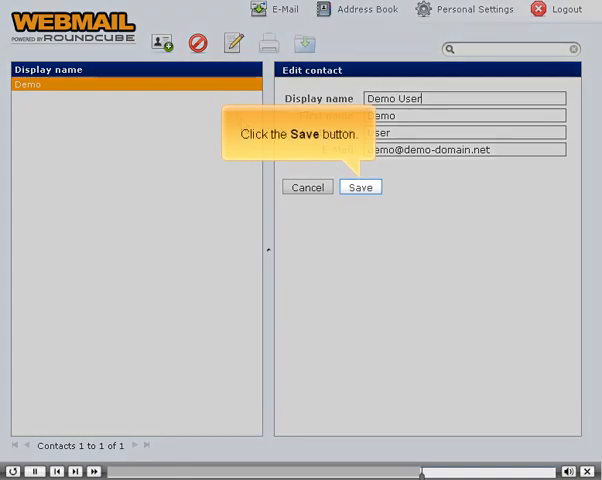
pyautogui.click(360, 188)
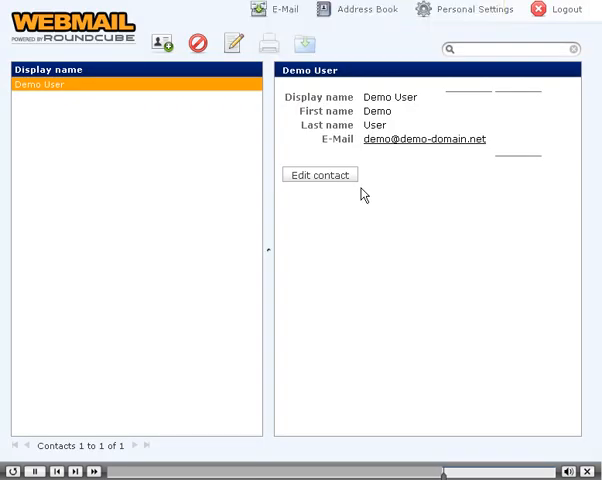
pyautogui.click(196, 44)
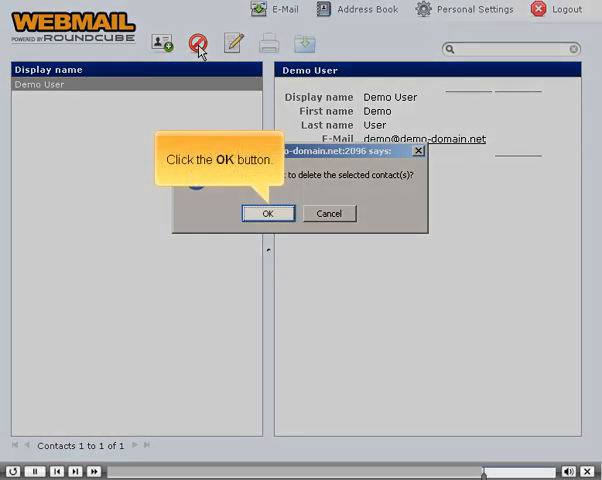
# Step: Confirm deleting Demo User, emptying the address book, and return to the E-Mail inbox
pyautogui.click(268, 212)
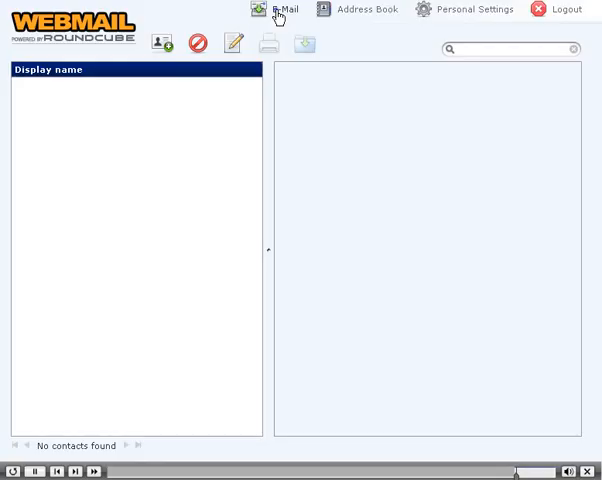
pyautogui.click(280, 8)
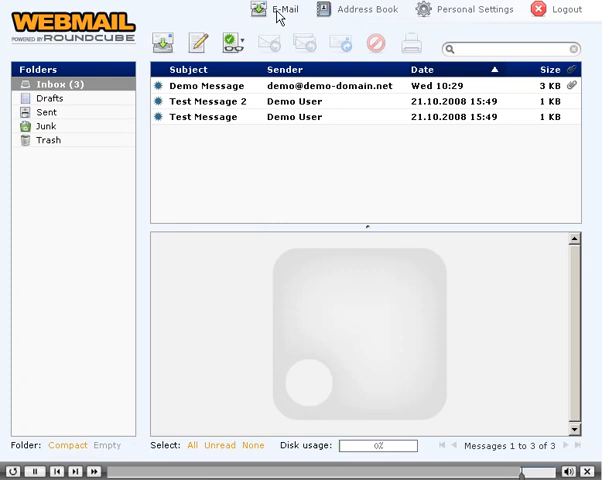